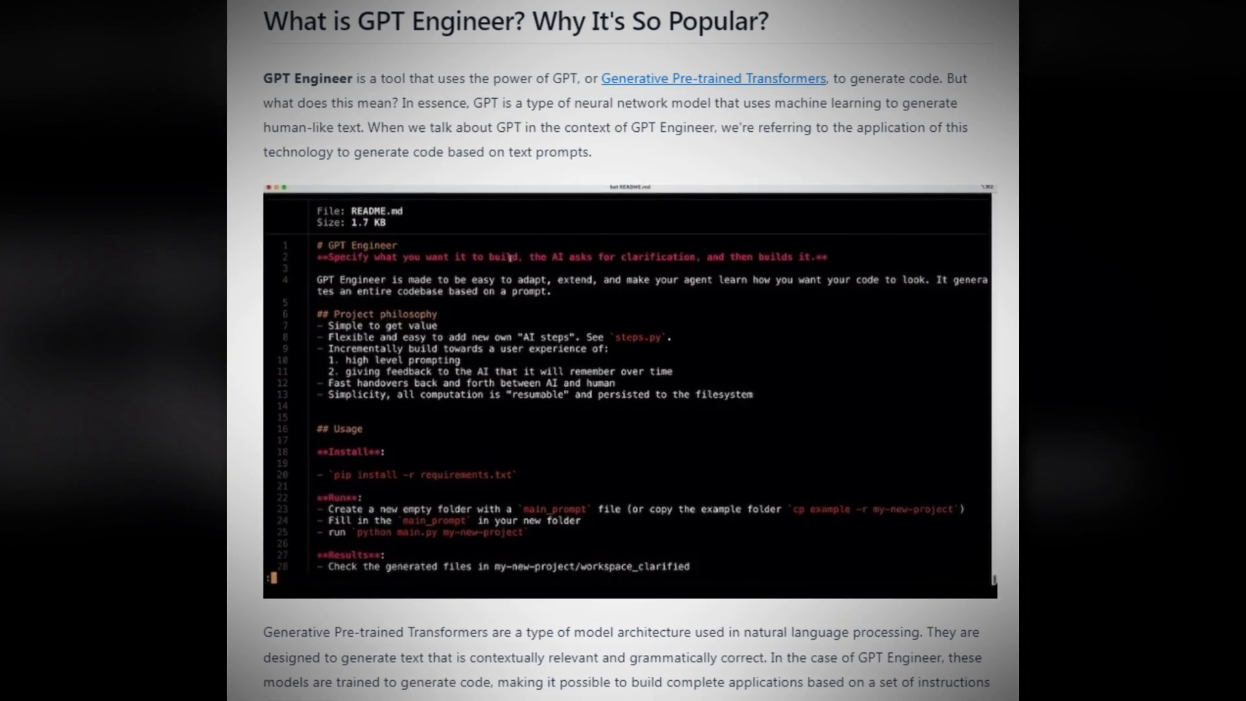
# Complete line 2 to read 'Use a python backend with MVC components.'.
pyautogui.scroll(-3)
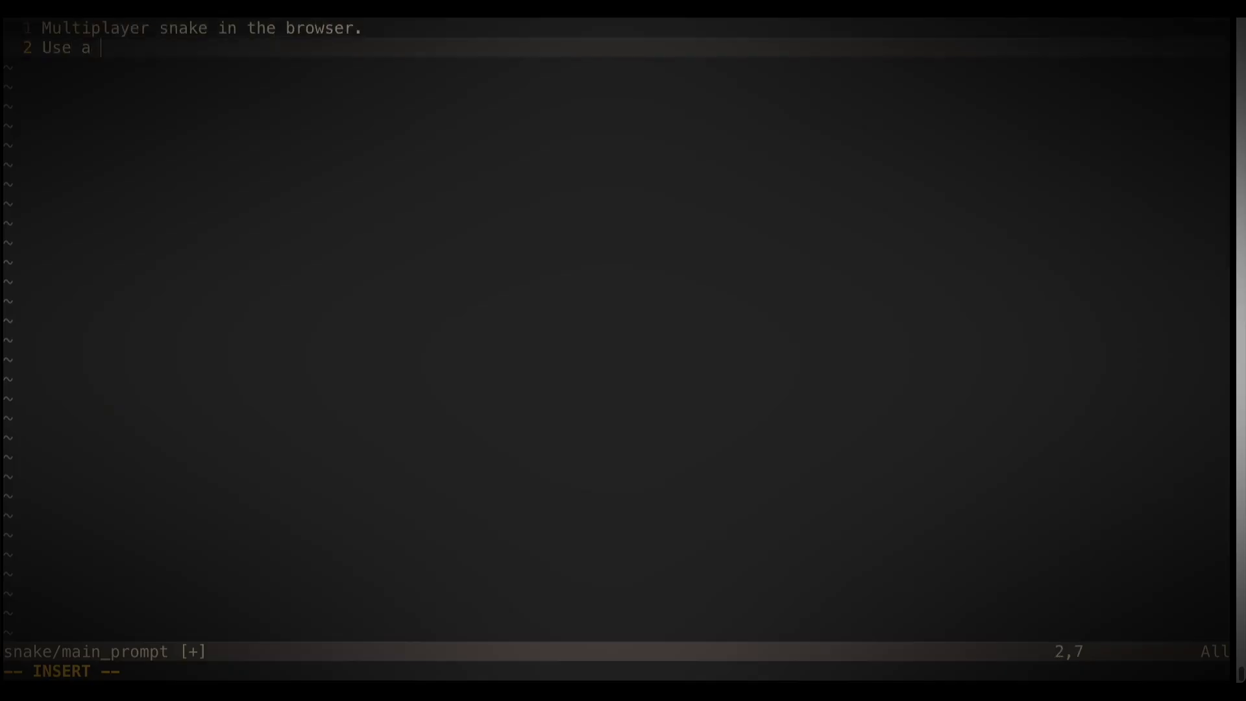
pyautogui.write('python backend with MVC components.')
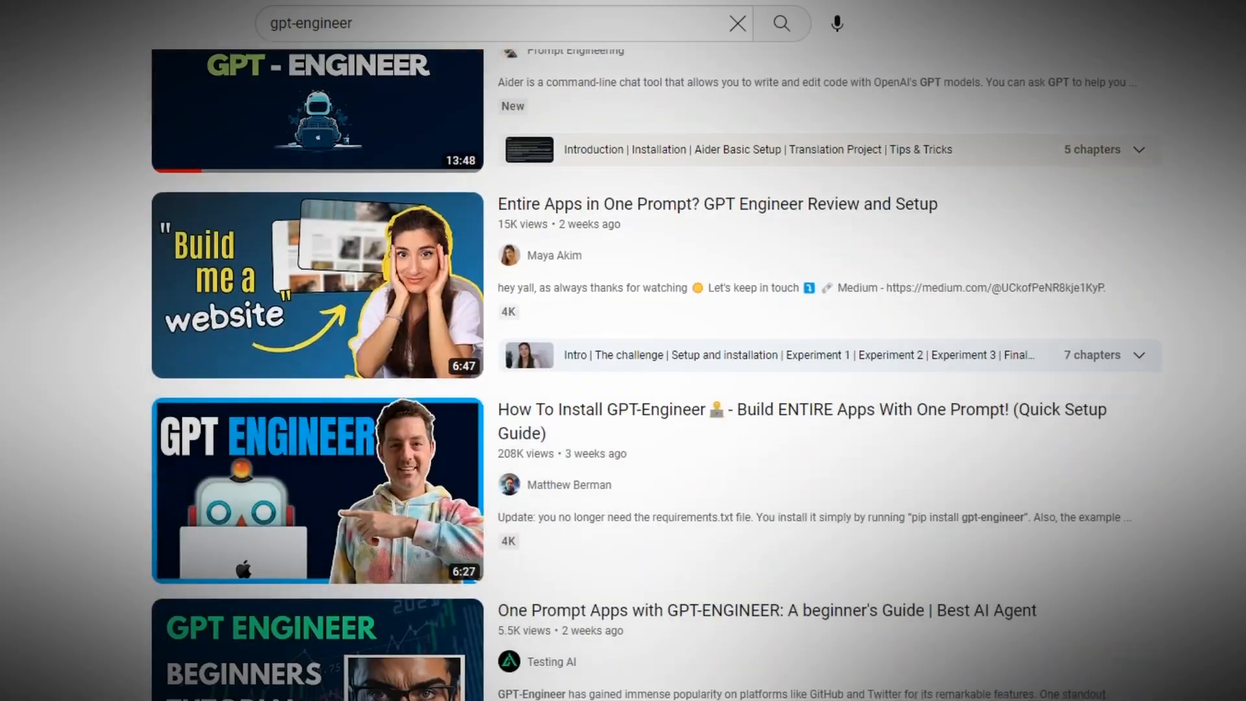
pyautogui.scroll(-3)
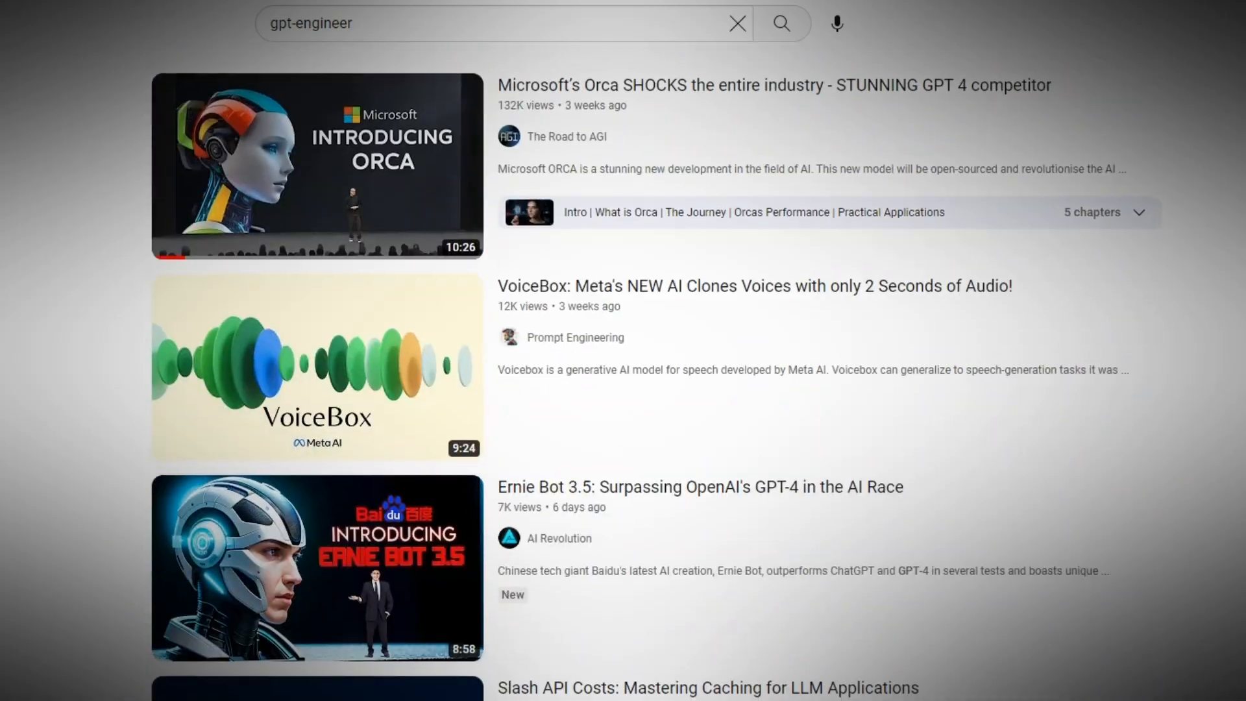
pyautogui.click(780, 23)
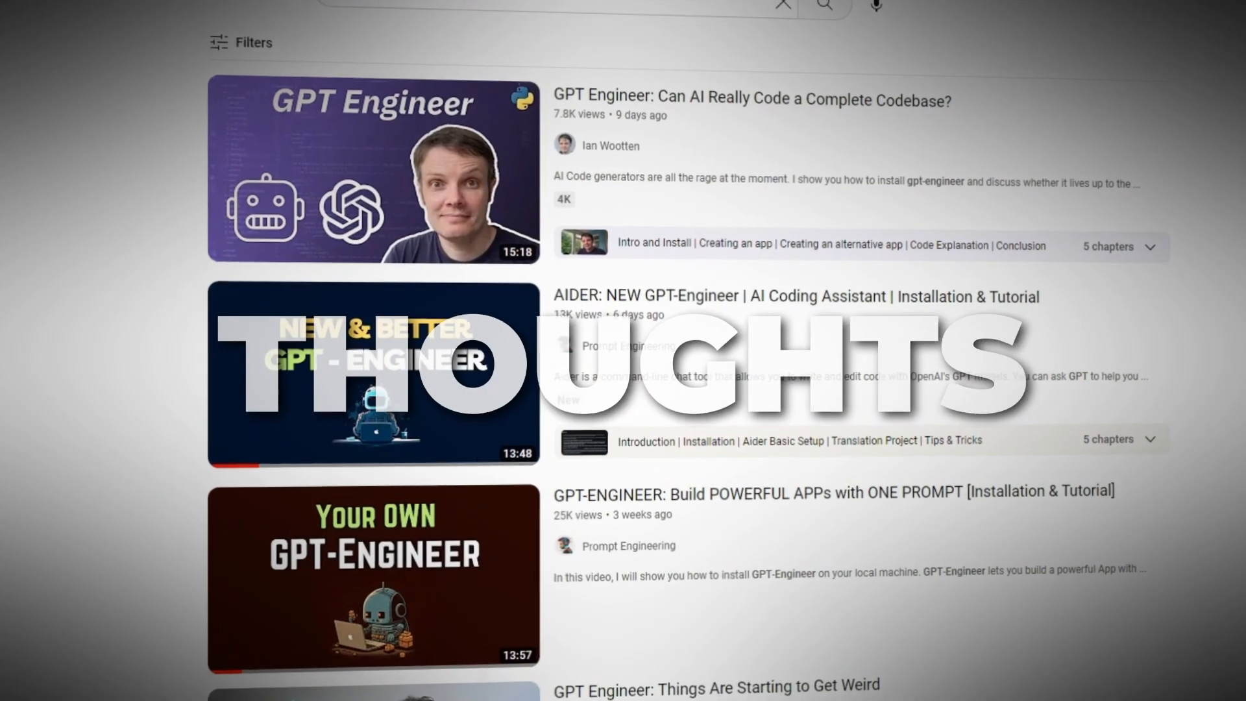
pyautogui.scroll(-3)
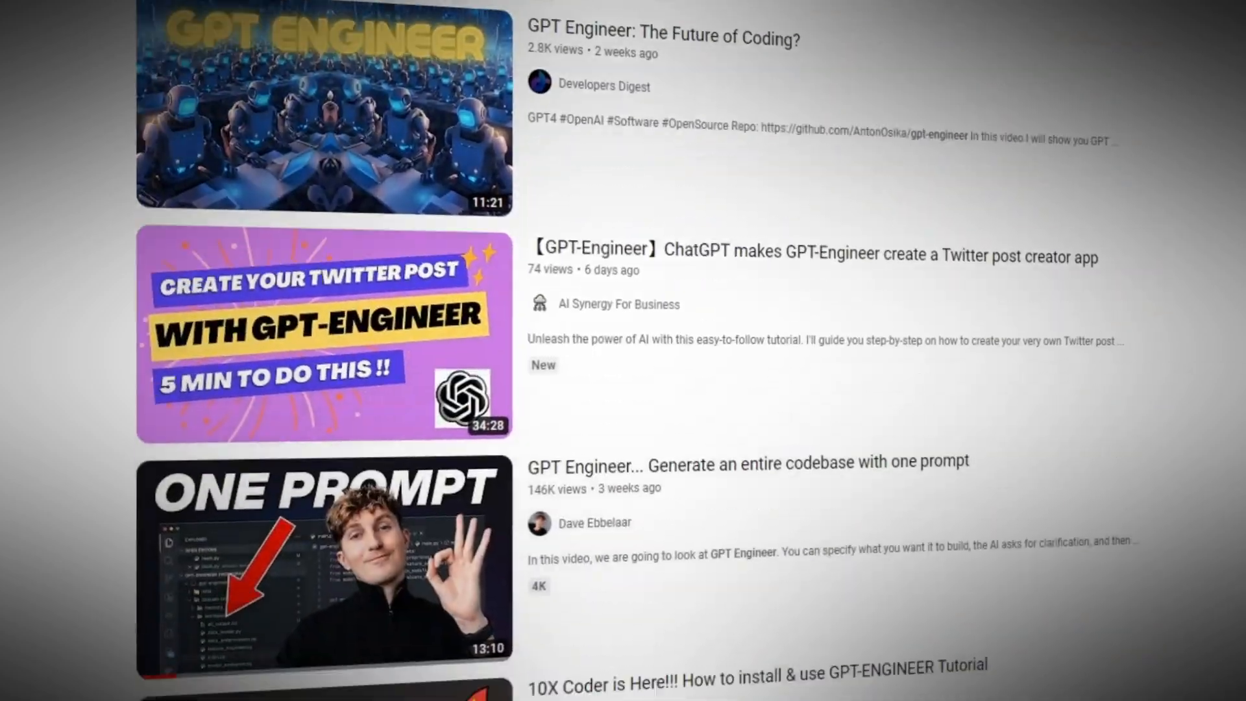